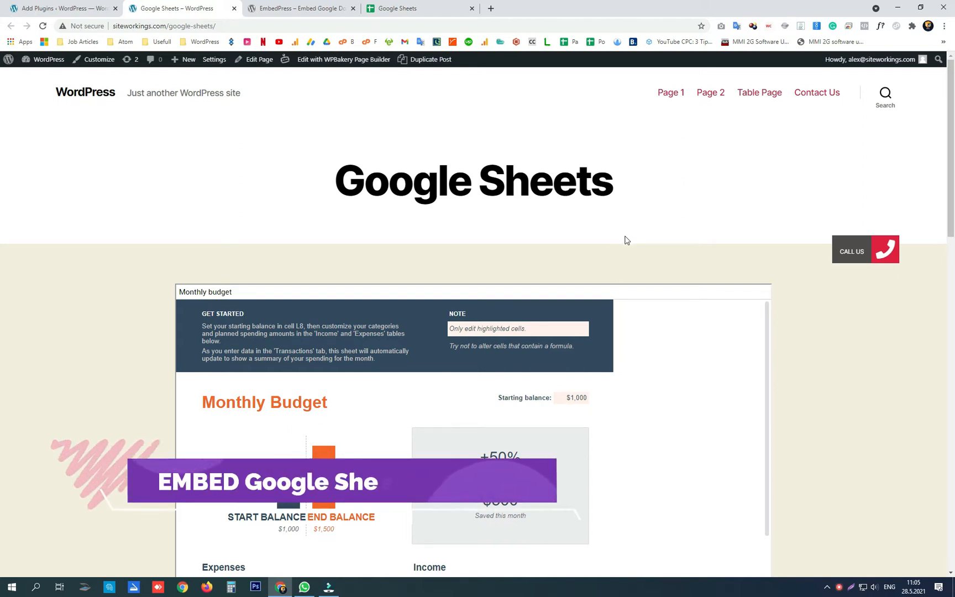
- Review the live page with the embedded Monthly budget sheet, then switch to Google Sheets
scroll(down, 3)
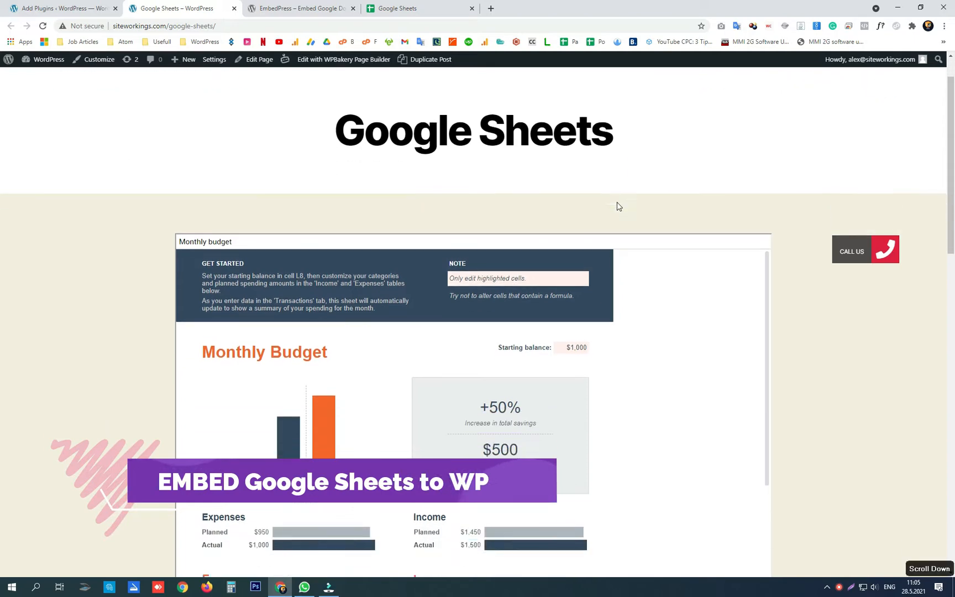
scroll(down, 3)
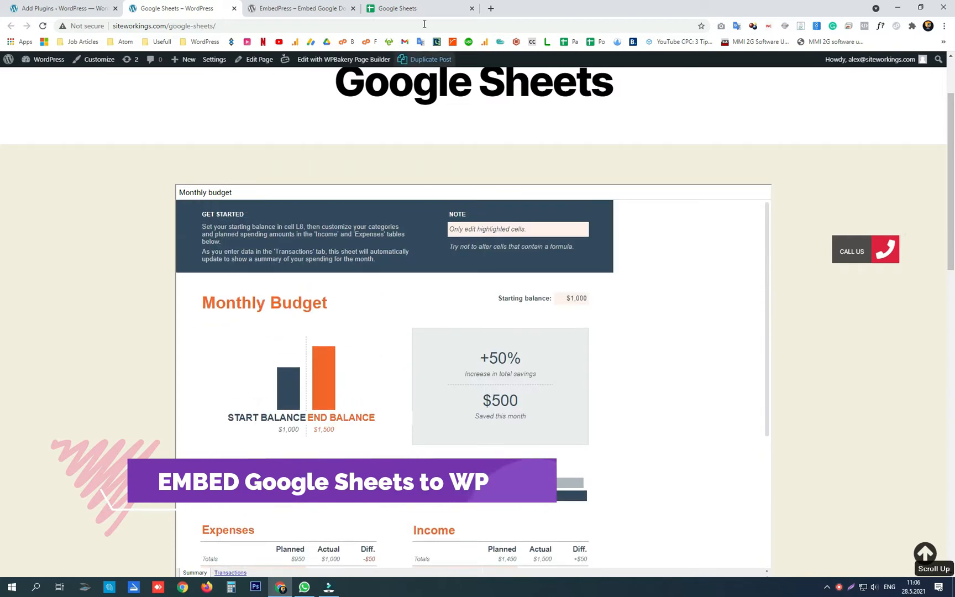
click(420, 8)
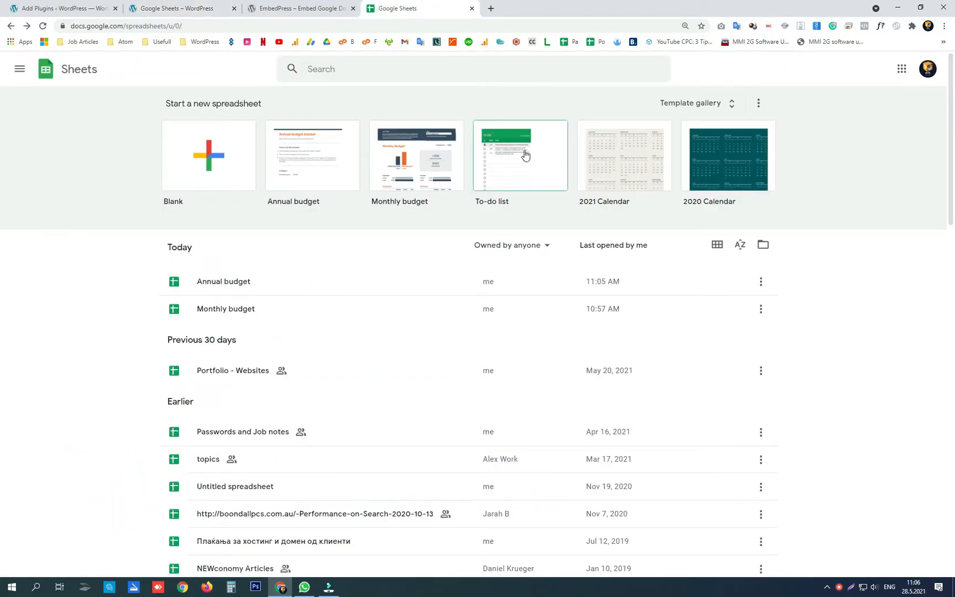
mouse_move(303, 159)
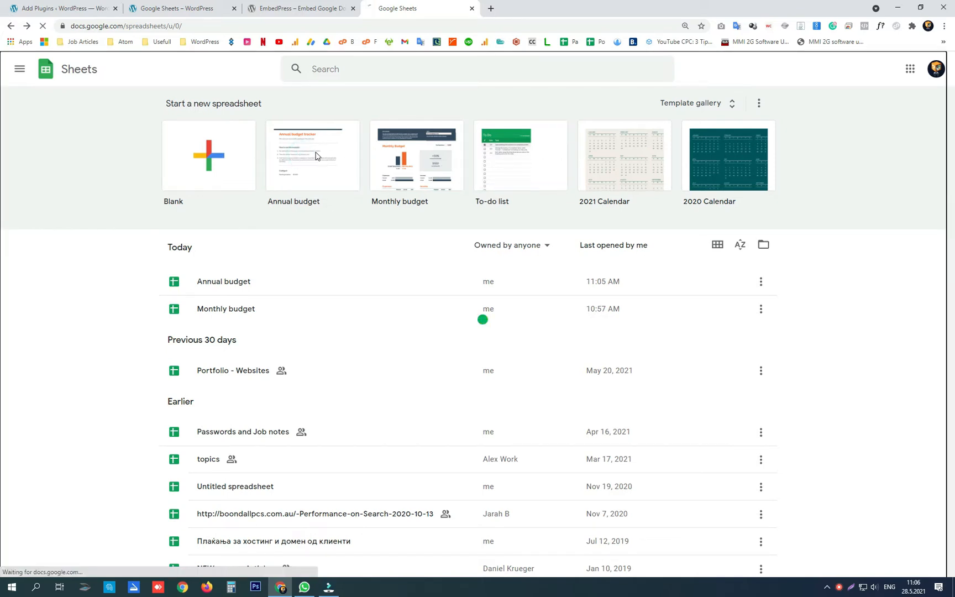
- Open the Annual budget spreadsheet and bring up its File menu
click(313, 156)
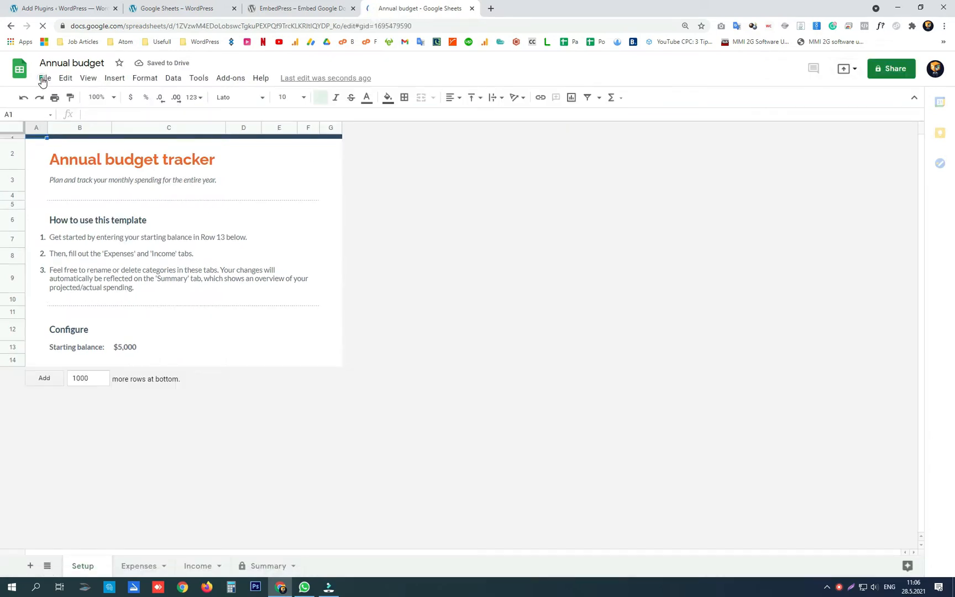
click(43, 78)
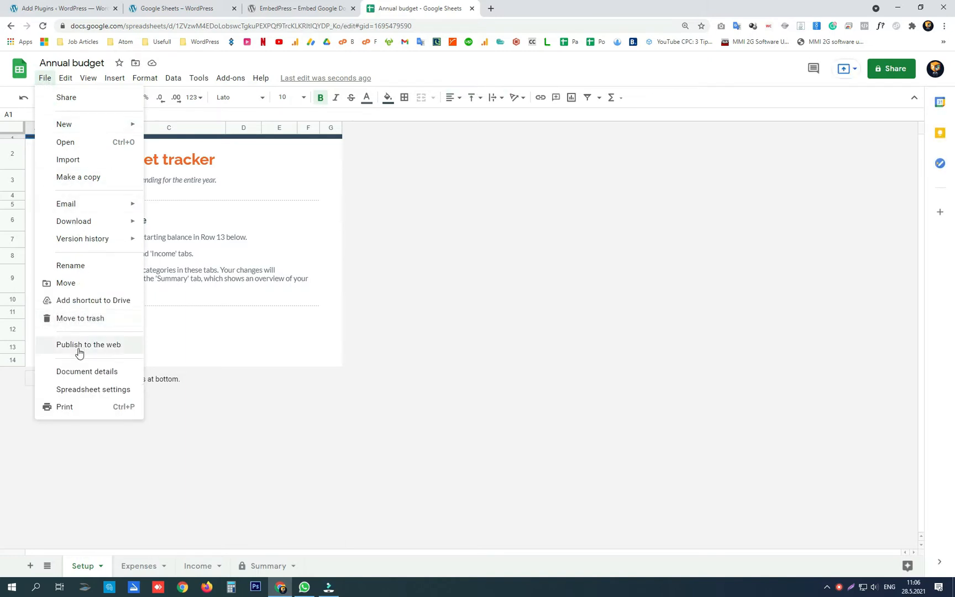
- Publish the entire Annual budget to the web as embeddable code
click(87, 344)
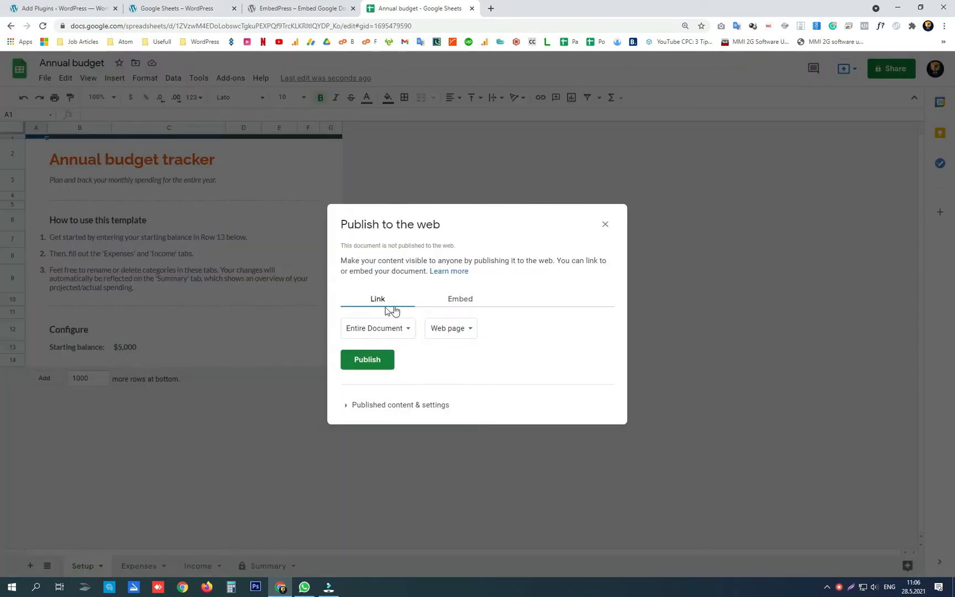
click(460, 299)
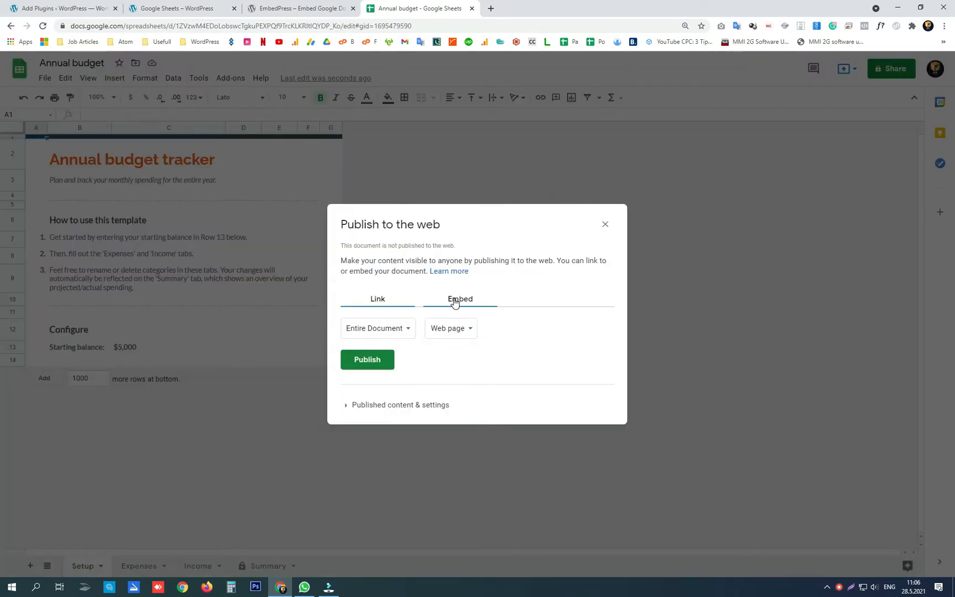
click(460, 298)
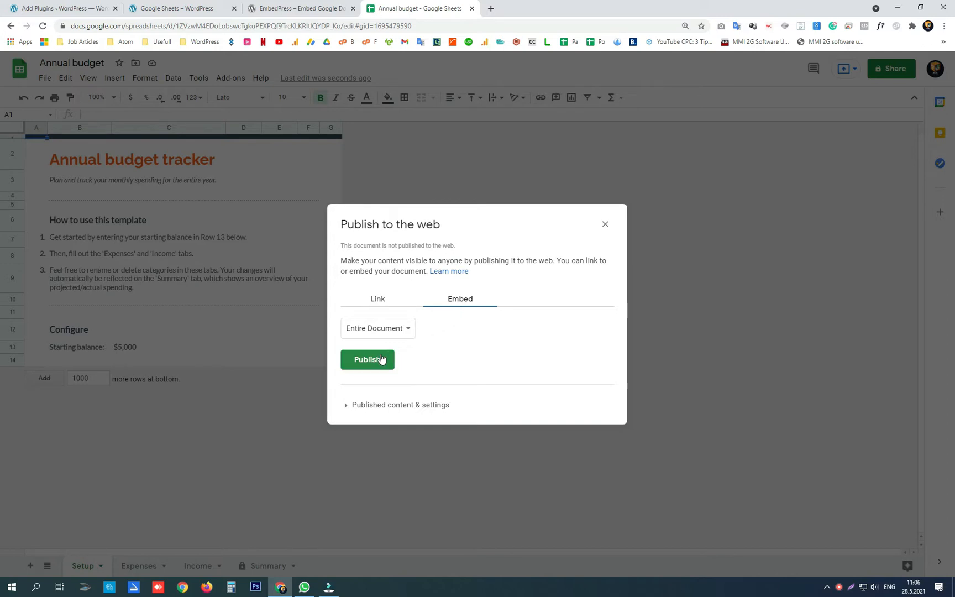
click(367, 360)
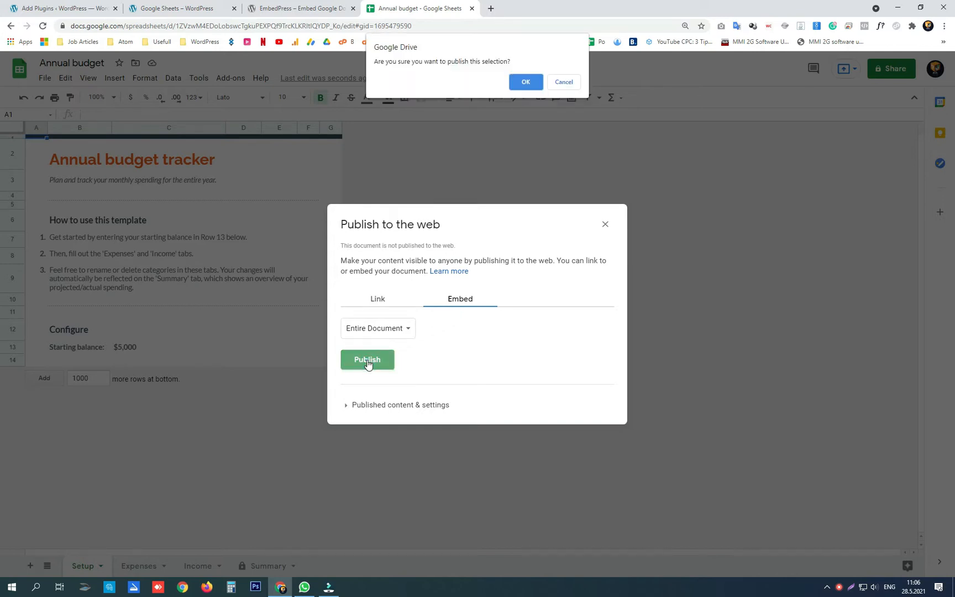
click(525, 82)
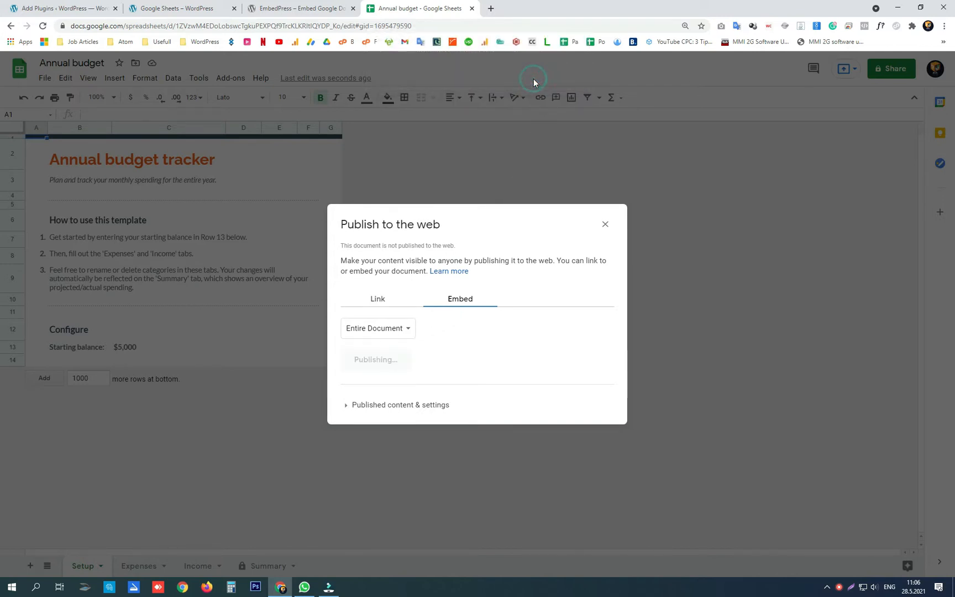
- Copy the generated iframe embed code and return to the WordPress site
right_click(427, 332)
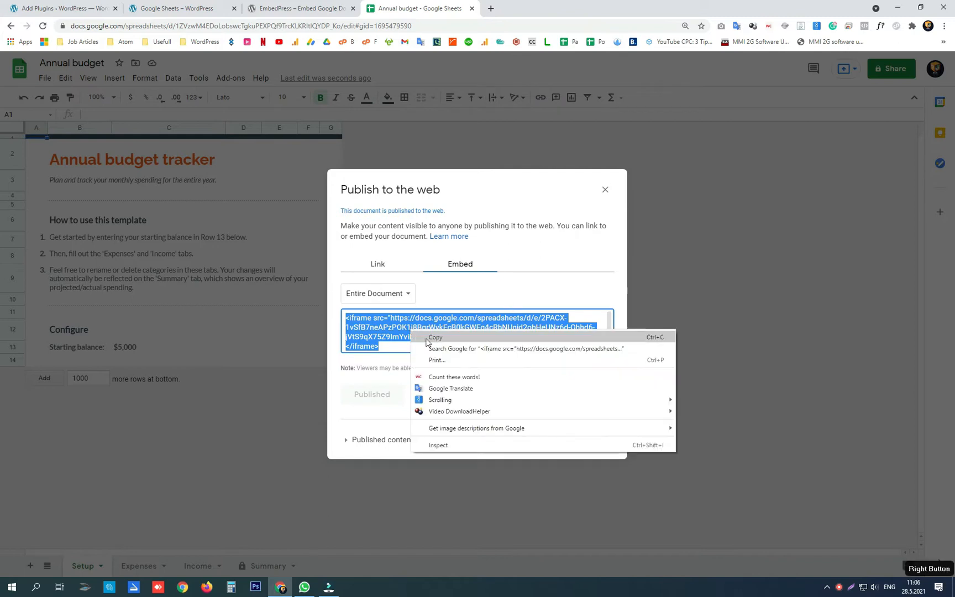
click(435, 338)
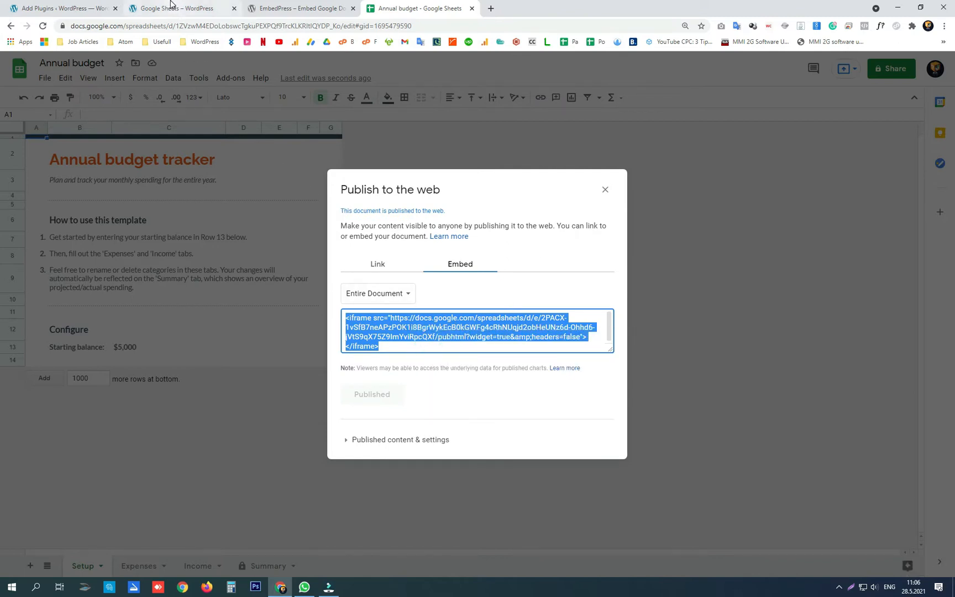
click(177, 8)
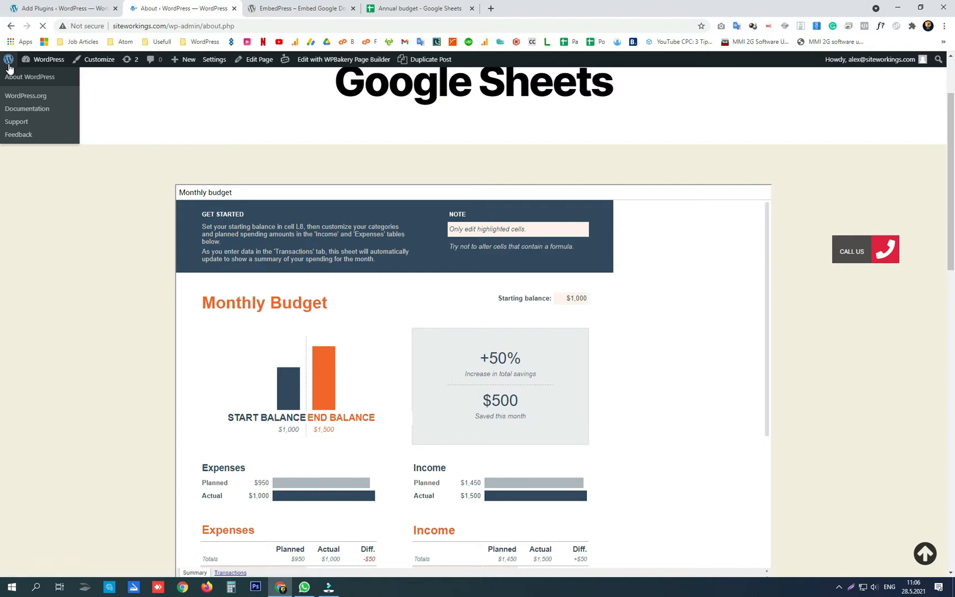
- Create and publish a new page 'Google Sheets Doc' containing the pasted iframe code
click(139, 59)
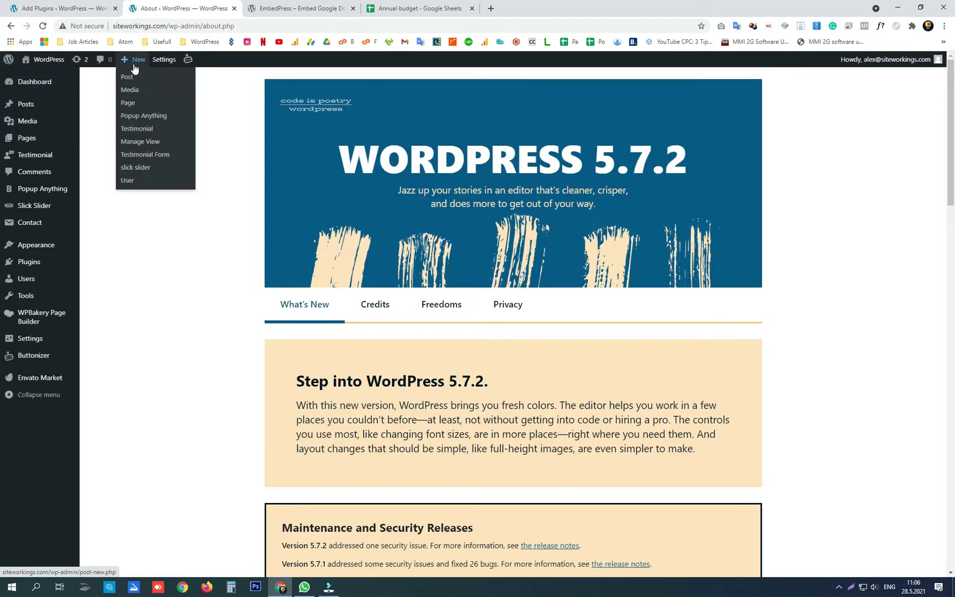
click(127, 103)
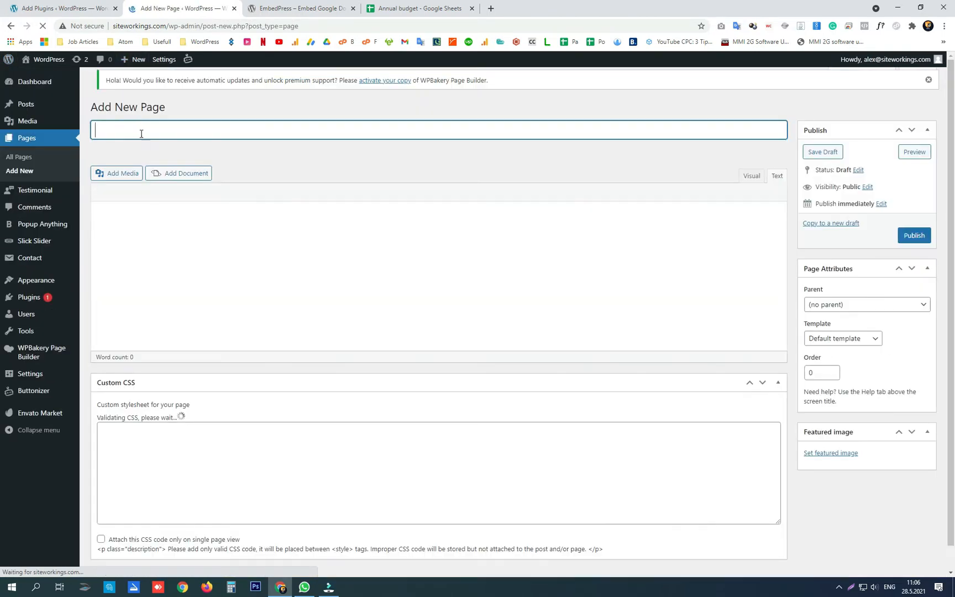
text(Google Sheets Doc)
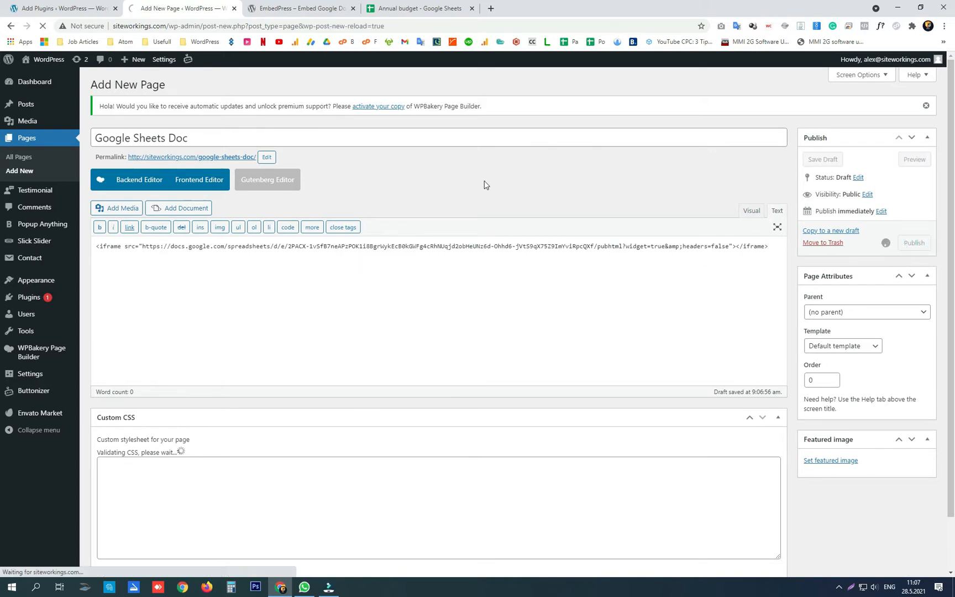
click(914, 243)
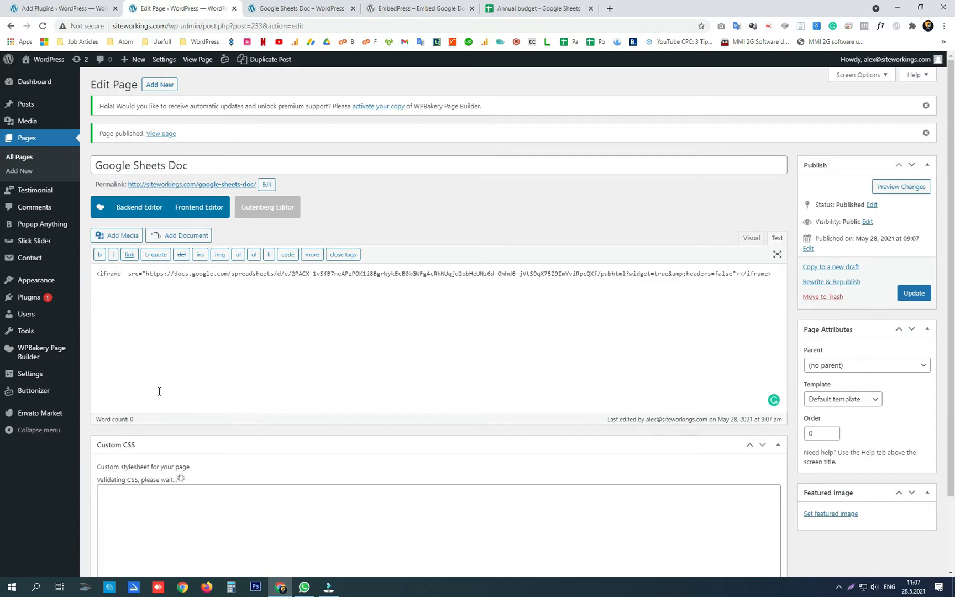
- Set the iframe height to 800px, apply the Full Width Template, and update the page
text(height="800)
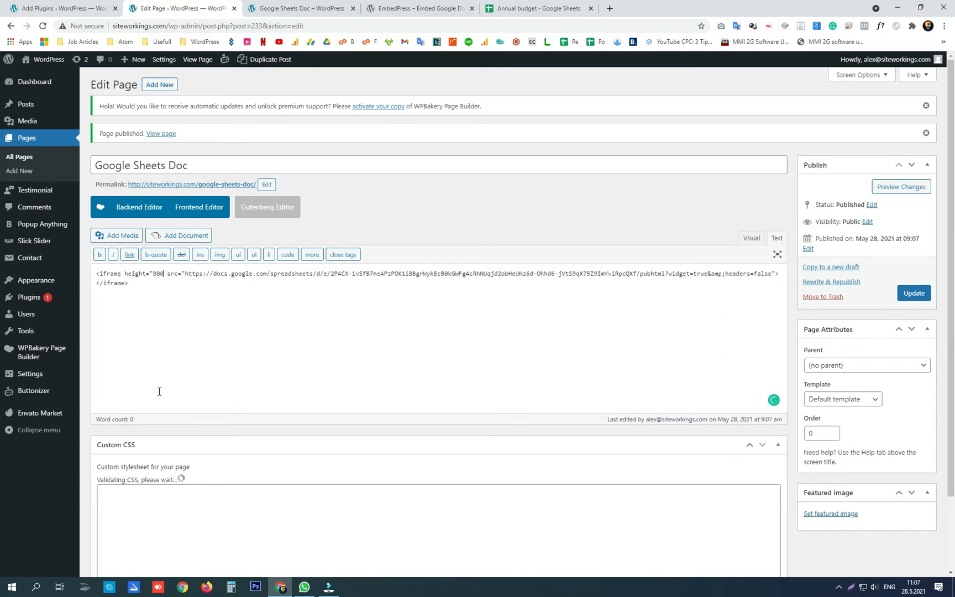
text(px)
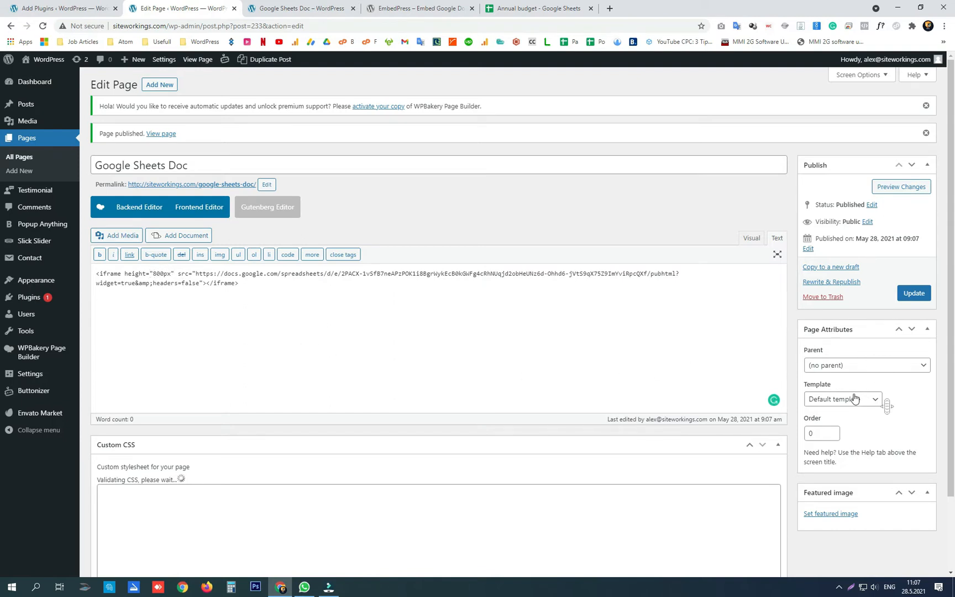
click(842, 399)
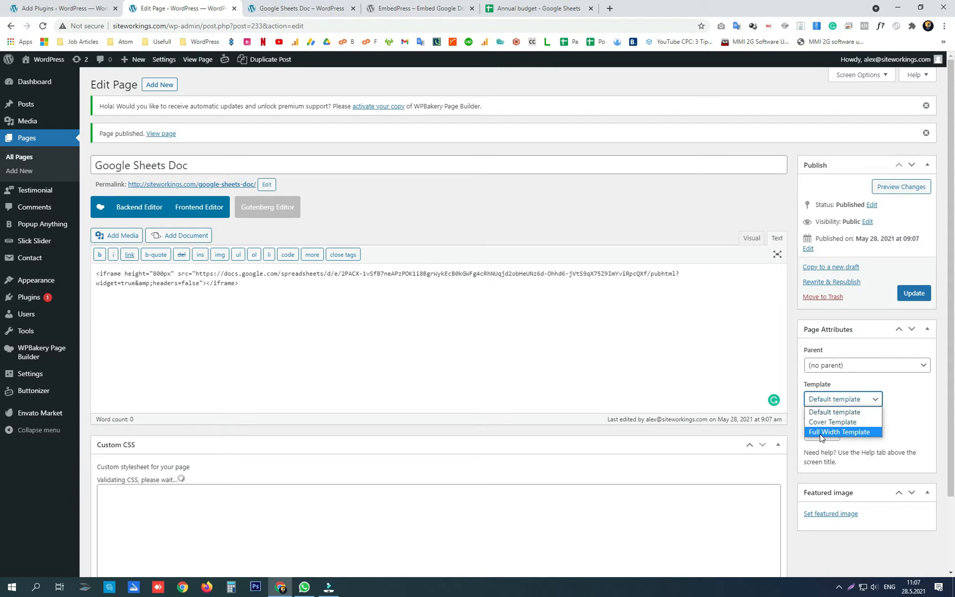
click(839, 432)
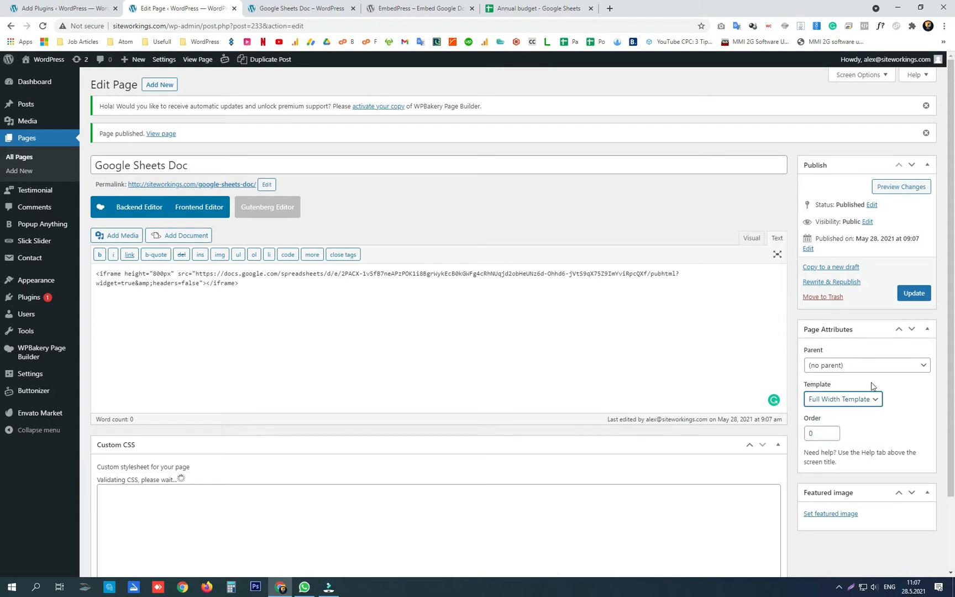
click(915, 294)
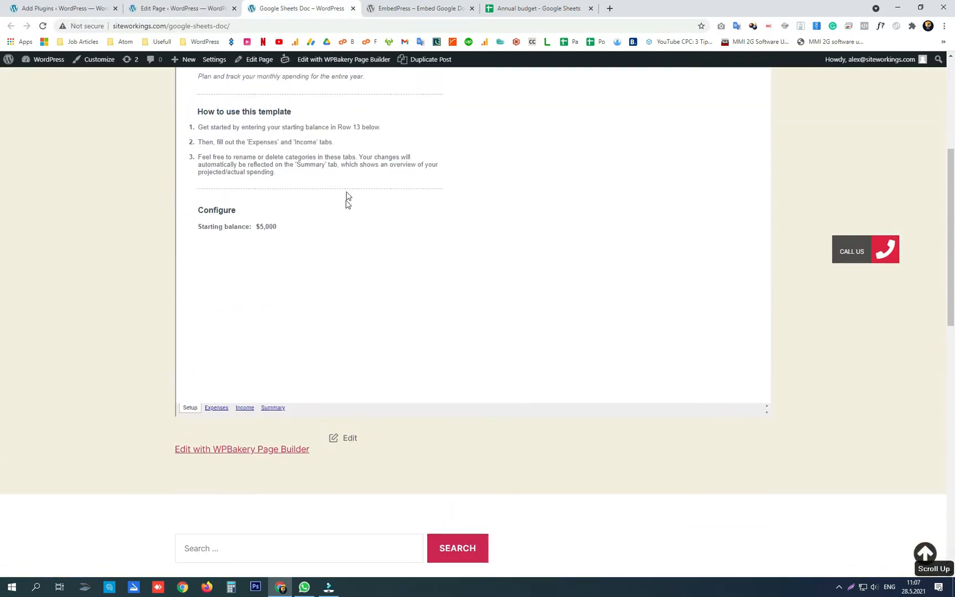
- Check the embedded Annual budget on the live page, then return to the Add Plugins screen
scroll(up, 3)
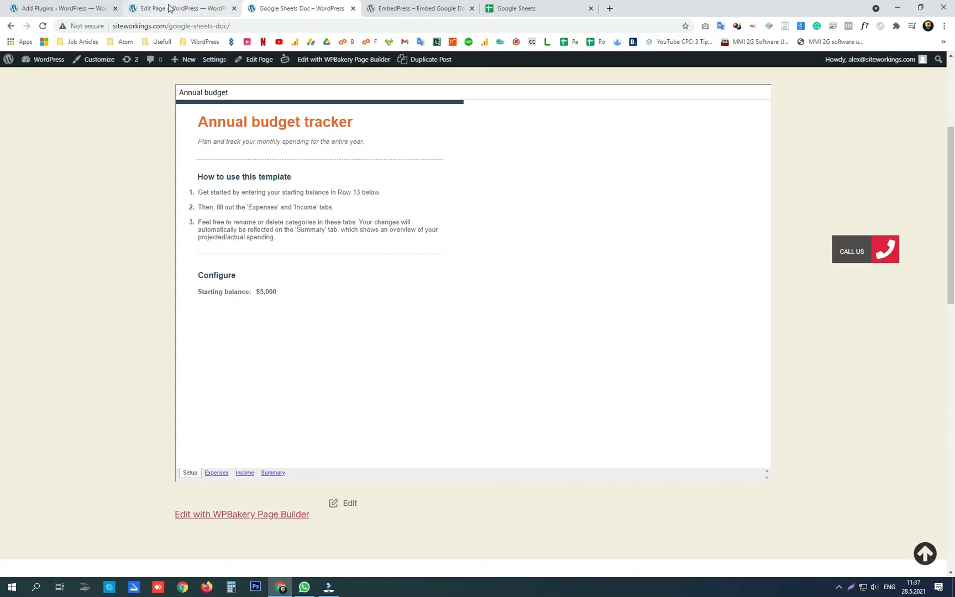
click(61, 8)
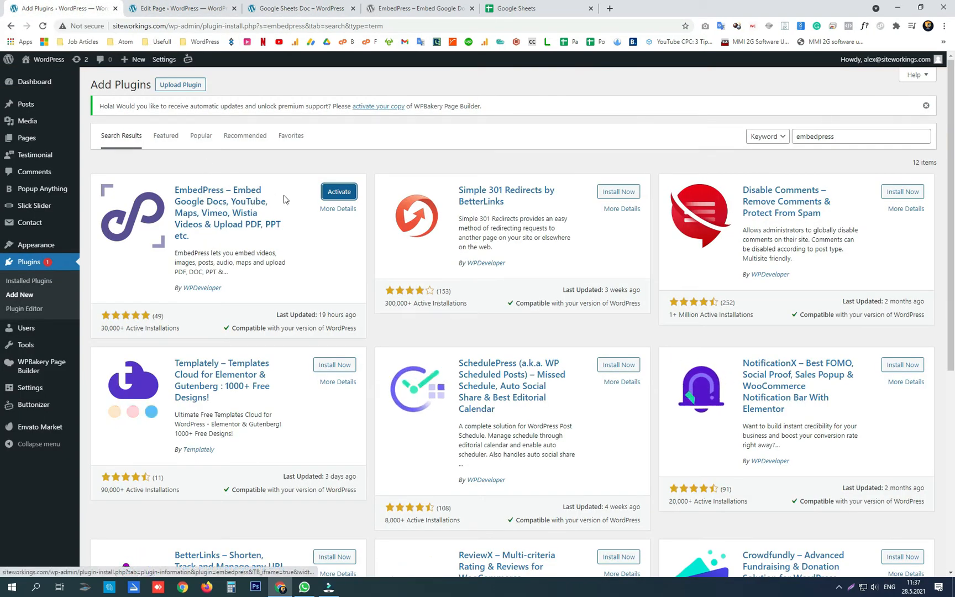
- Activate the EmbedPress plugin and return to the Google Sheets Doc page editor
click(339, 191)
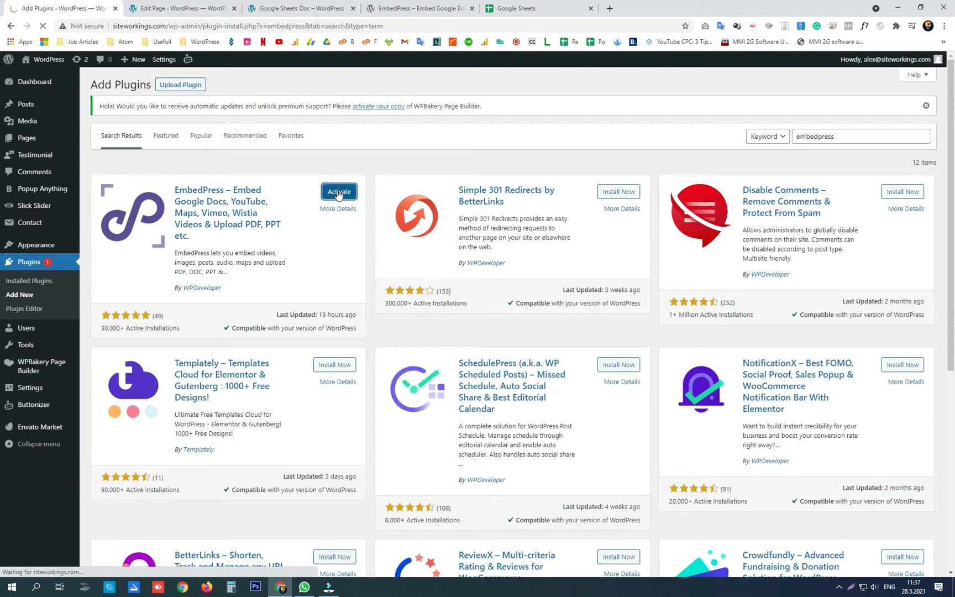
click(338, 191)
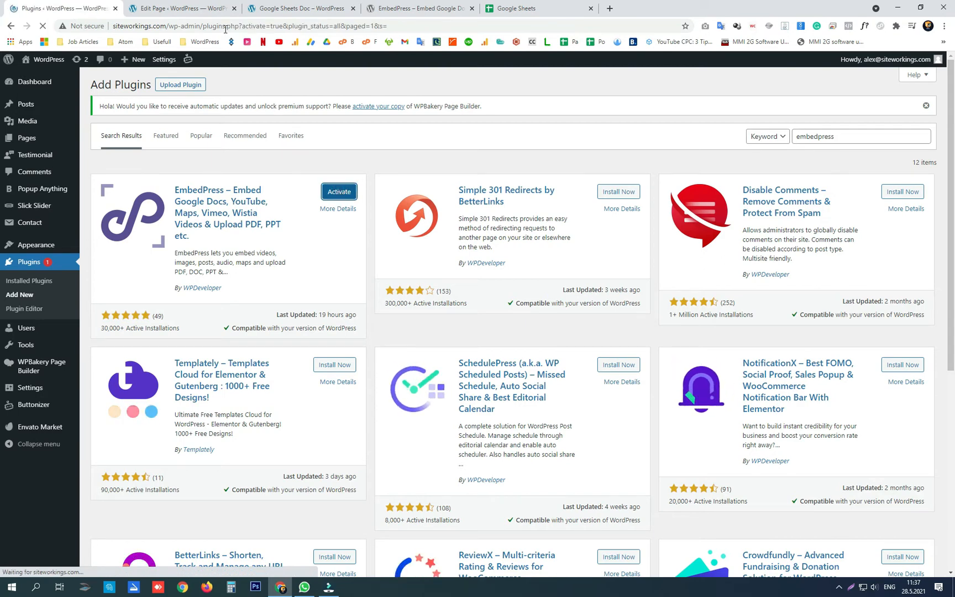
click(177, 8)
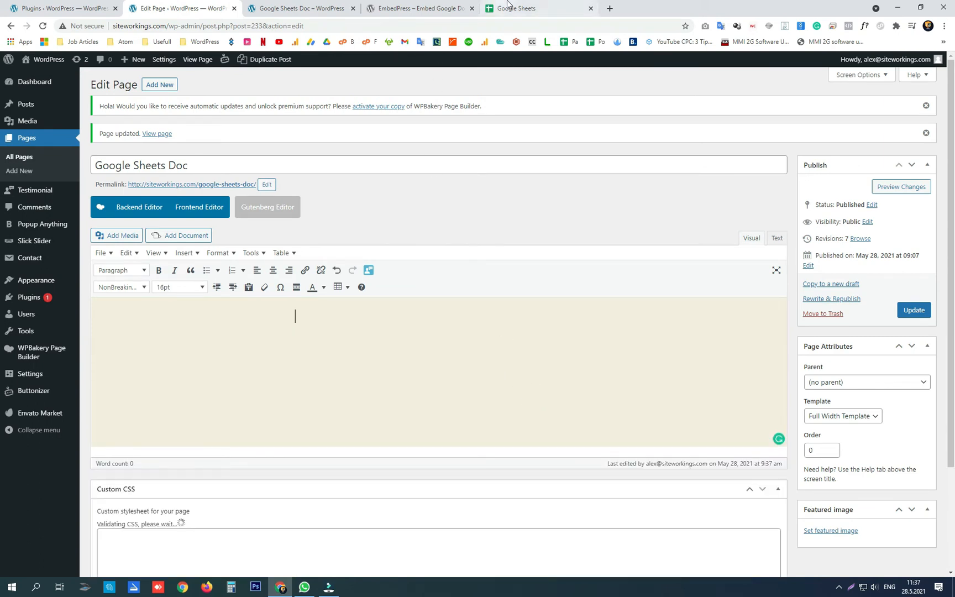
- Switch from the page editor to the Monthly budget spreadsheet in Google Sheets
click(539, 8)
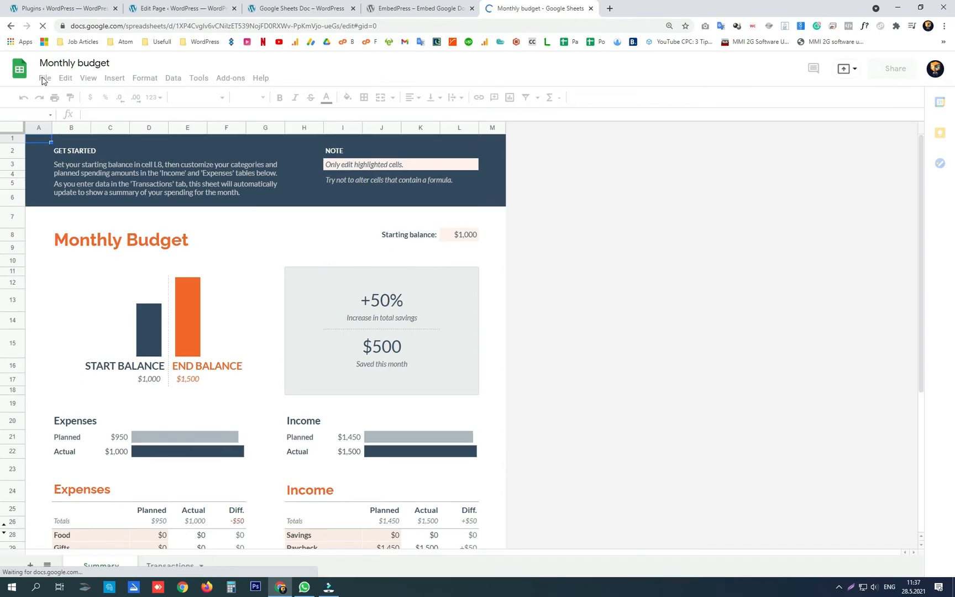
- Publish the entire Monthly budget spreadsheet to the web and copy its public link
click(44, 79)
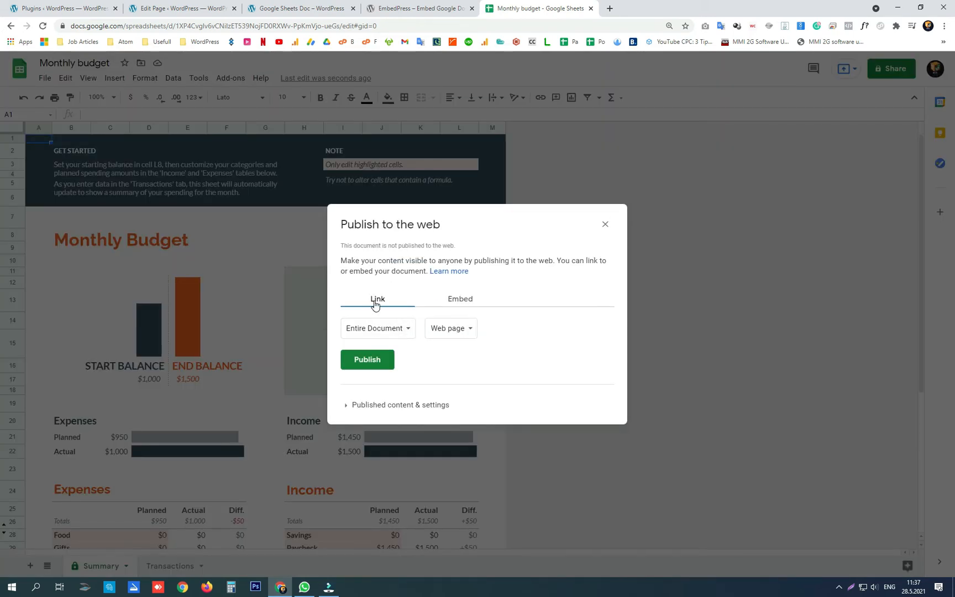
click(367, 360)
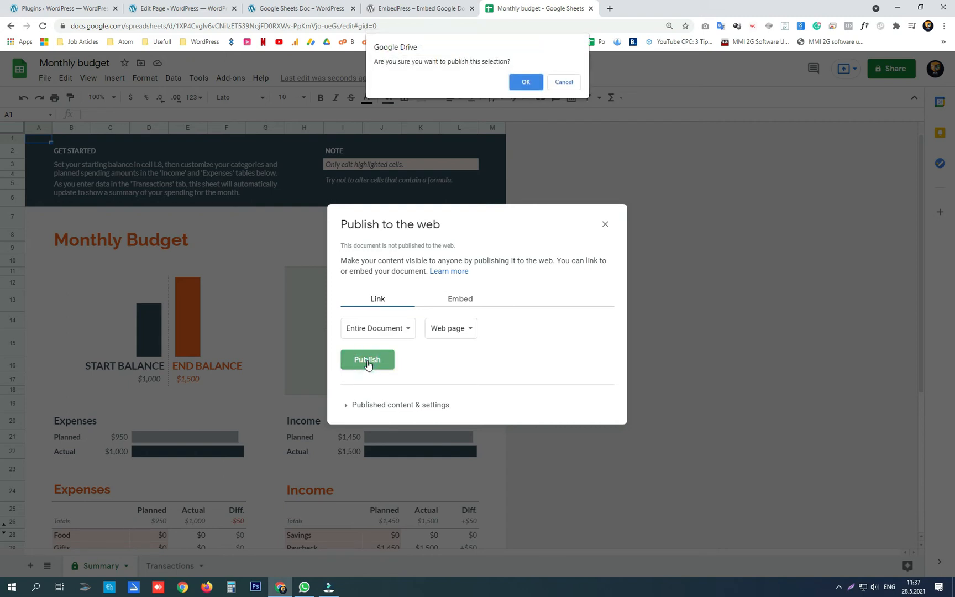
click(525, 82)
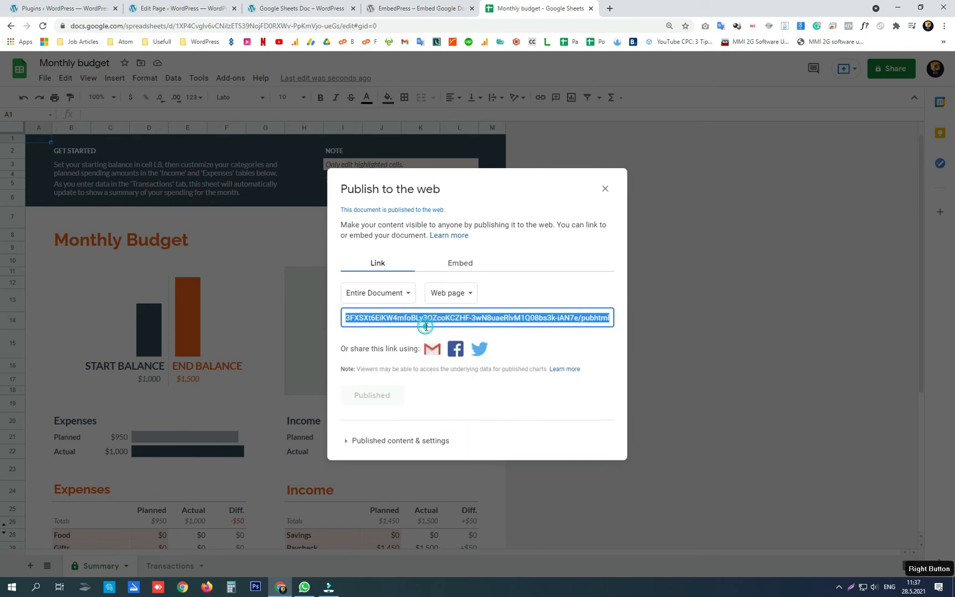
click(180, 8)
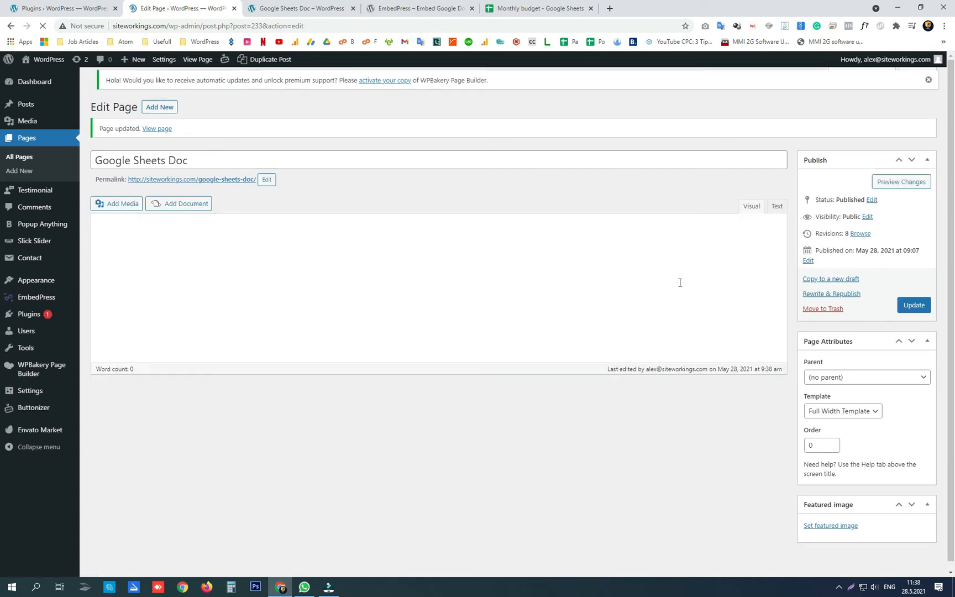
- View the live Google Sheets Doc page showing the Monthly budget embedded via EmbedPress
click(298, 8)
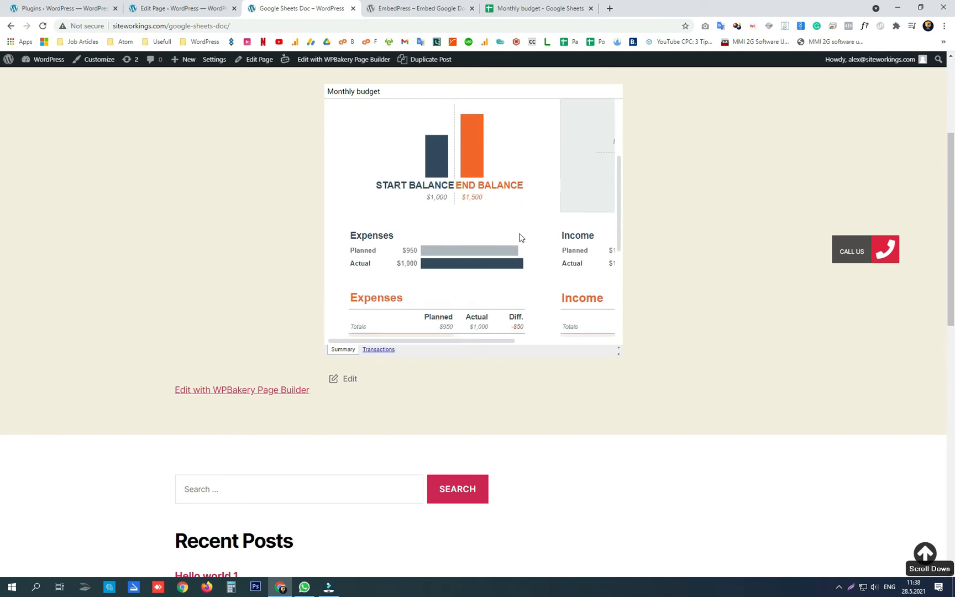
scroll(down, 3)
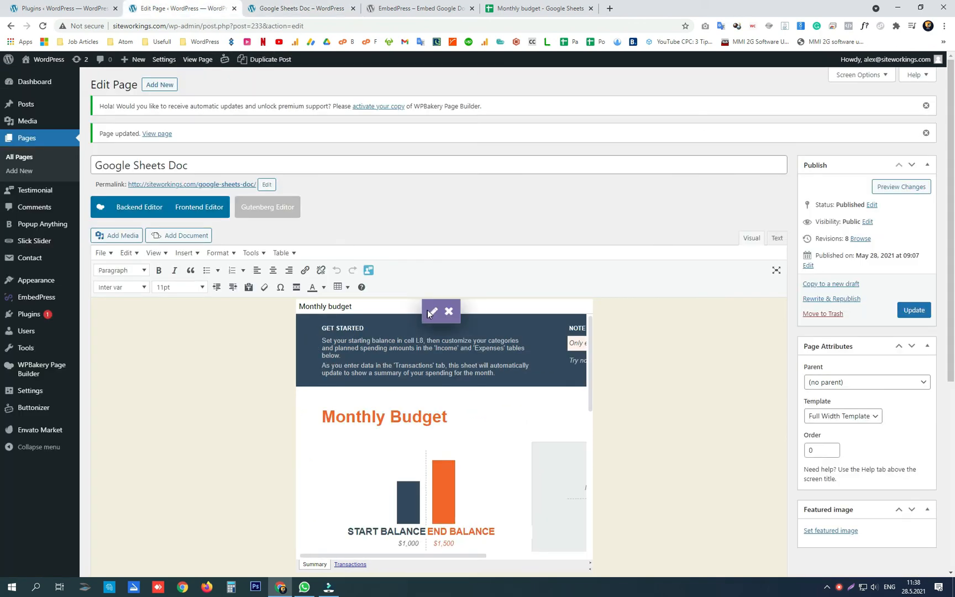
- Set the embed's width to 800 and height to 1000, then update the page
click(432, 312)
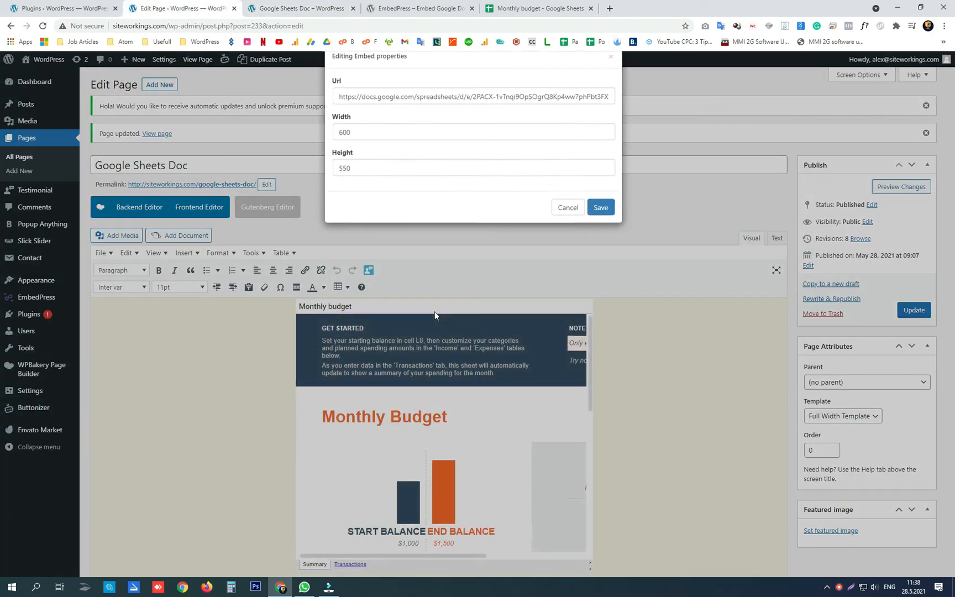
click(472, 154)
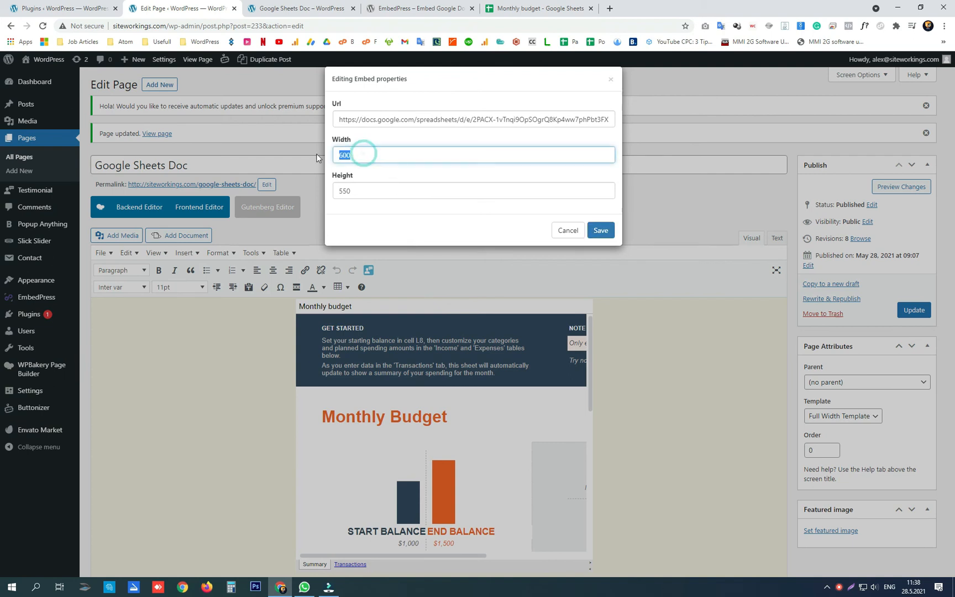
text(800)
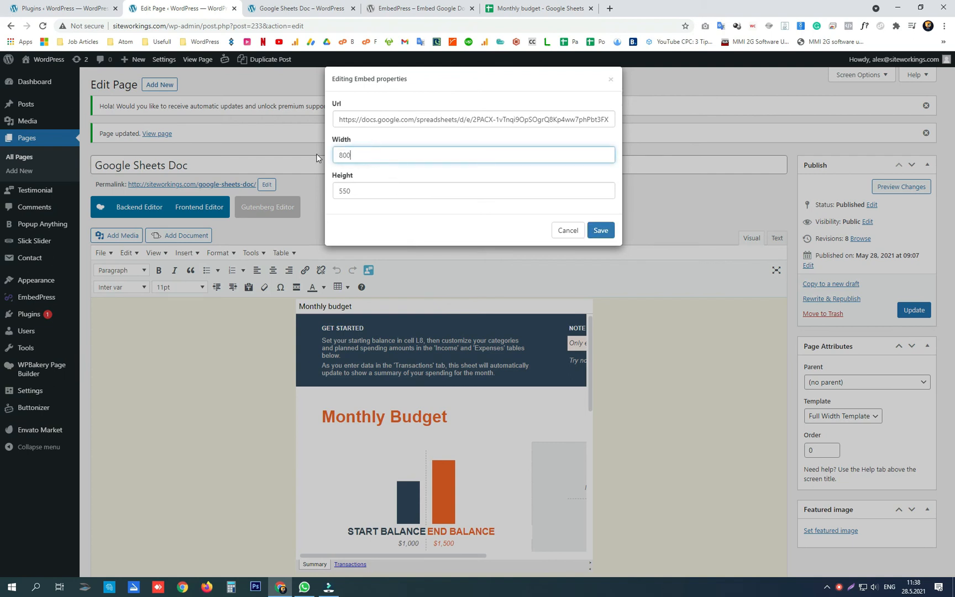
click(473, 191)
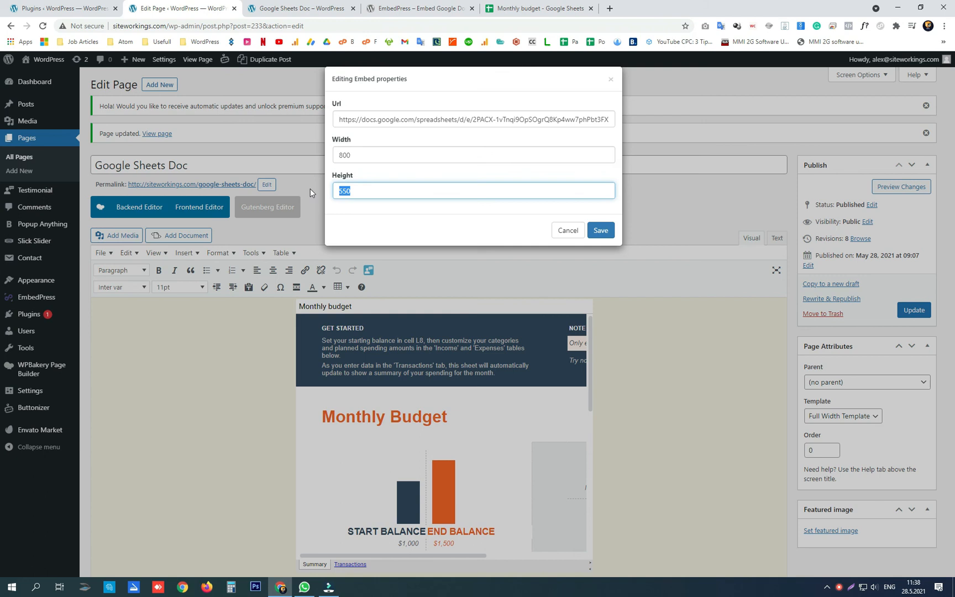
text(1000)
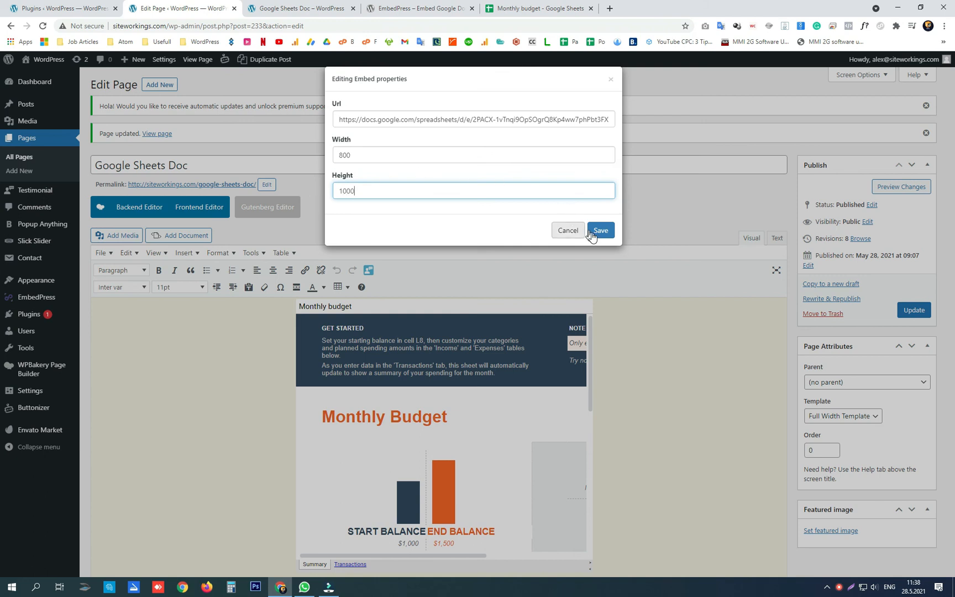
click(600, 230)
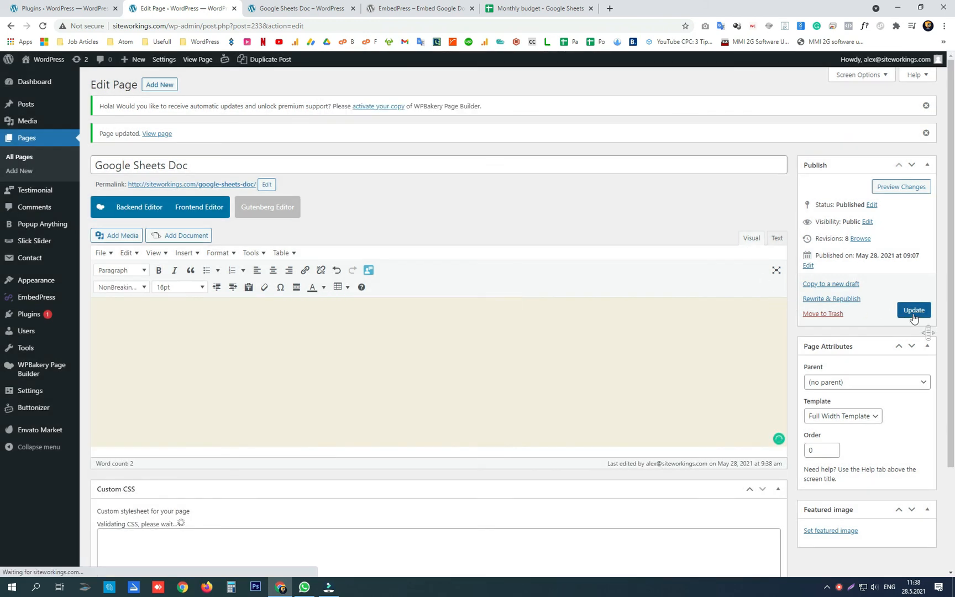
click(914, 310)
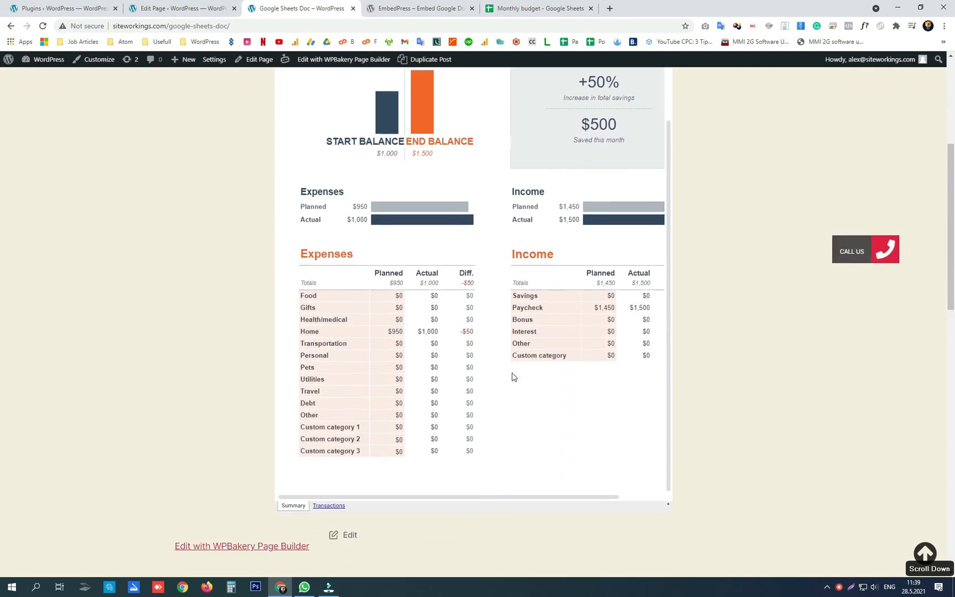
- Scroll through the live page to see the enlarged Monthly budget embed
scroll(up, 3)
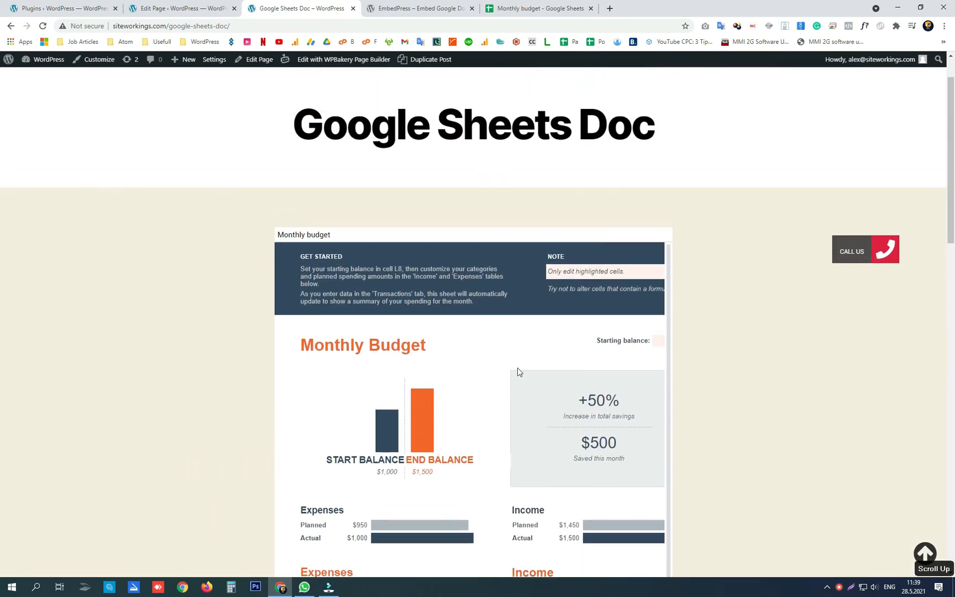